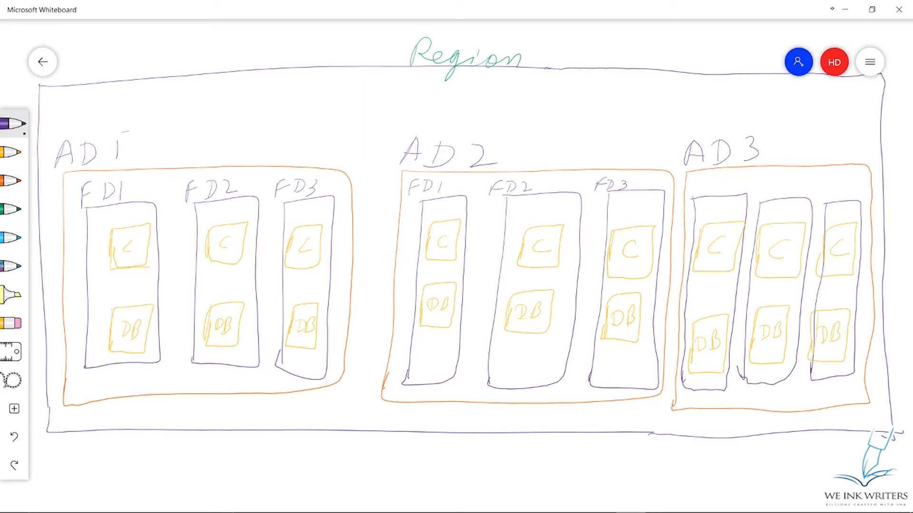
Step: Draw an ink X beside the AD1 label to cross it out
left_click_drag(123, 128, 148, 170)
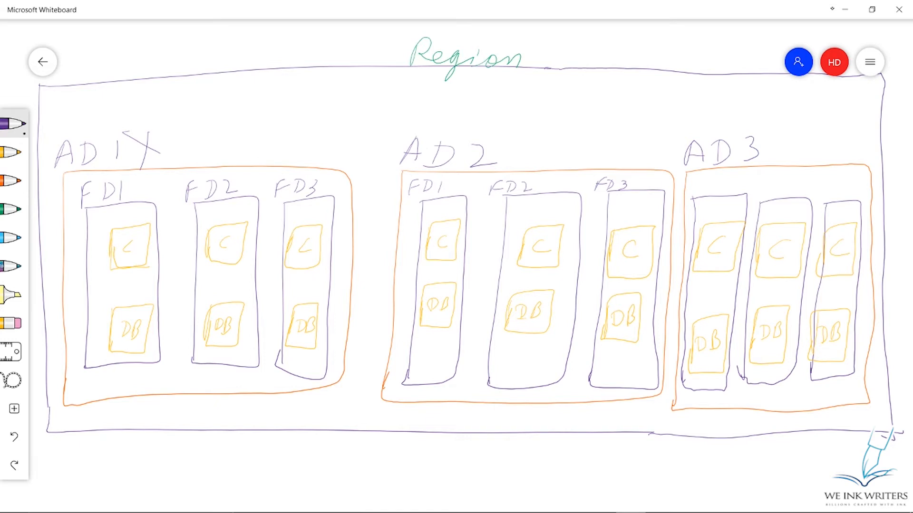
Step: Draw an arrow from AD1 toward AD2 and check marks beside AD2 and AD3
left_click_drag(352, 236, 379, 222)
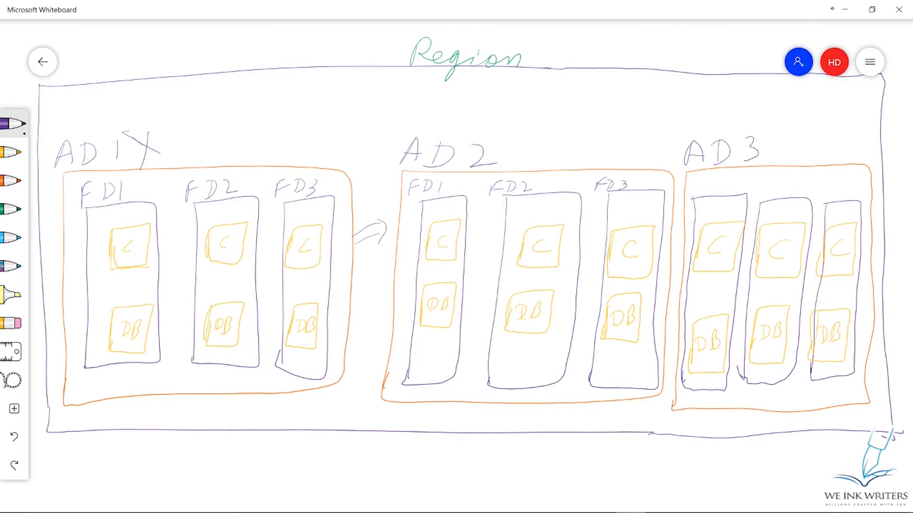
left_click_drag(515, 148, 550, 120)
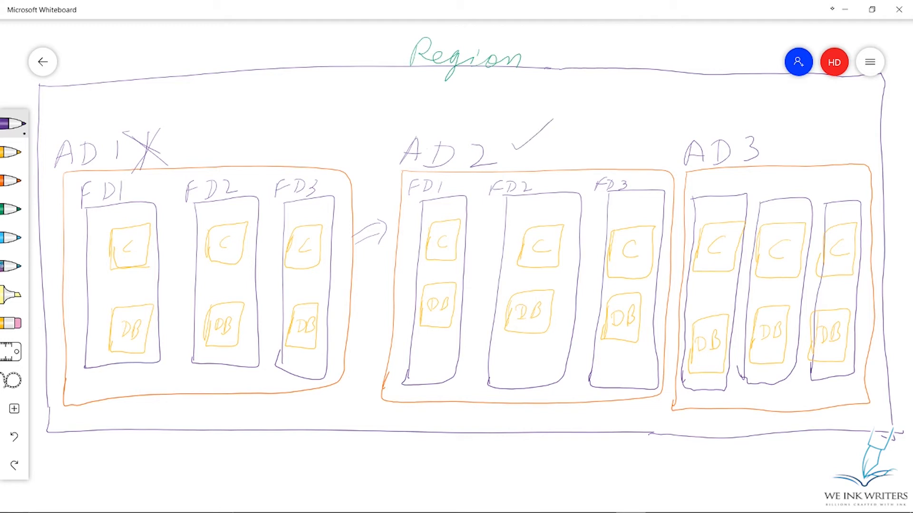
left_click_drag(777, 137, 833, 108)
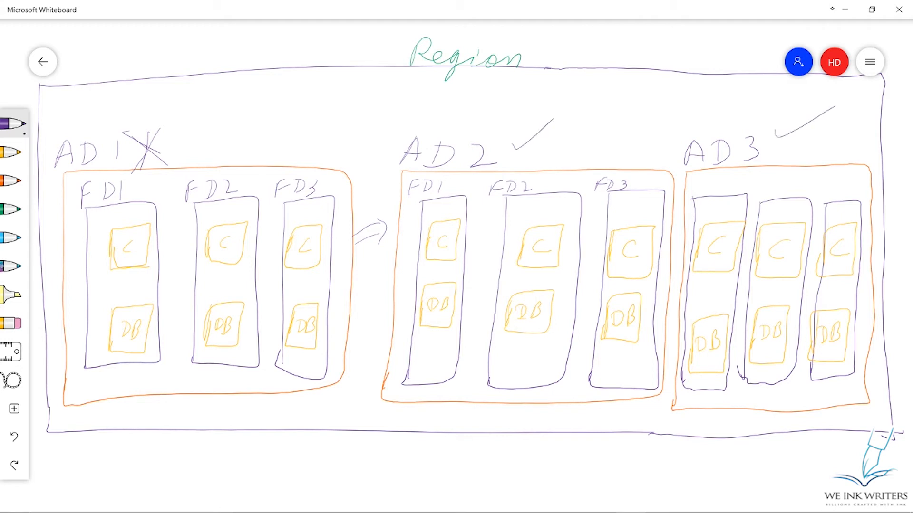